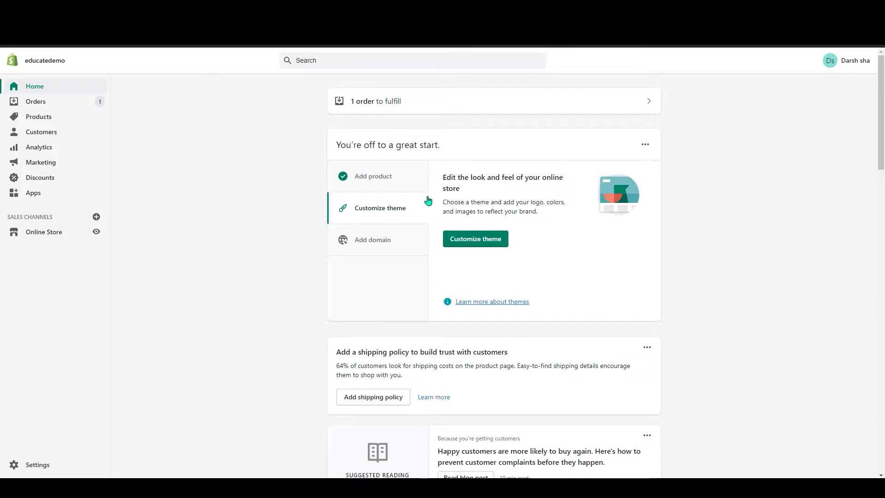
{"action": "mouse_move", "coordinate": [55, 104]}
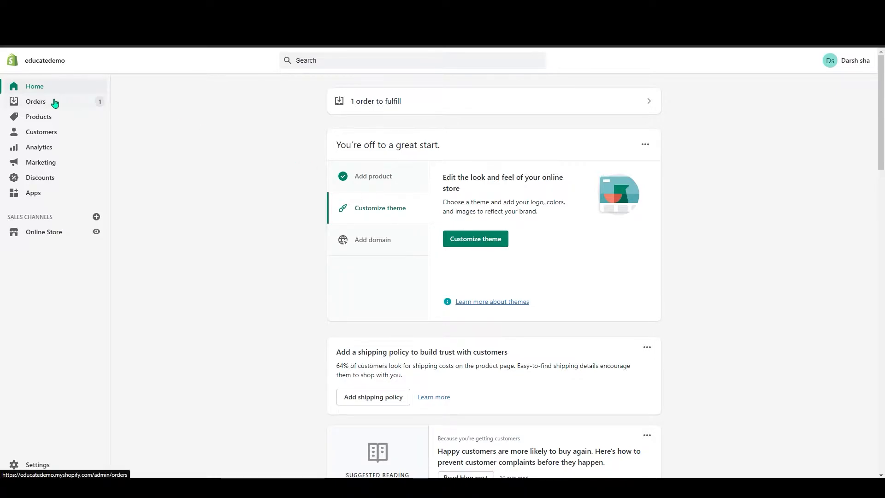
Select order #1002 in the orders list and print its packing slip.
{"action": "left_click", "coordinate": [35, 101]}
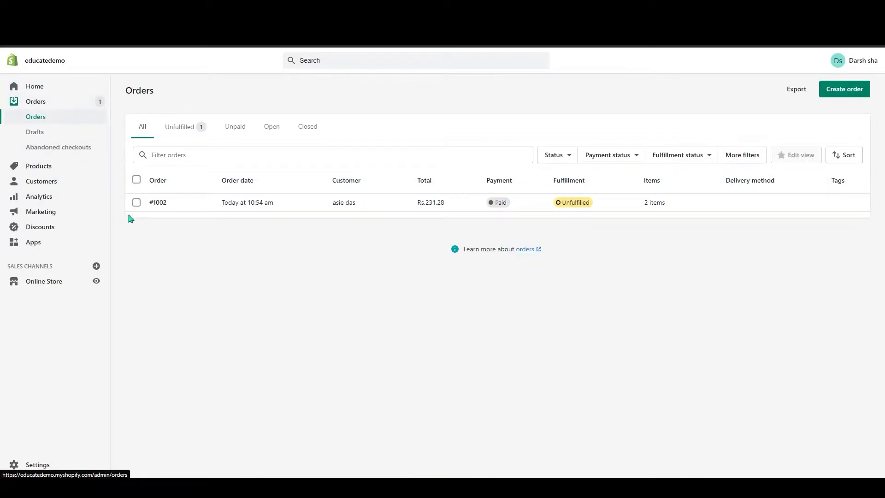
{"action": "left_click", "coordinate": [136, 203]}
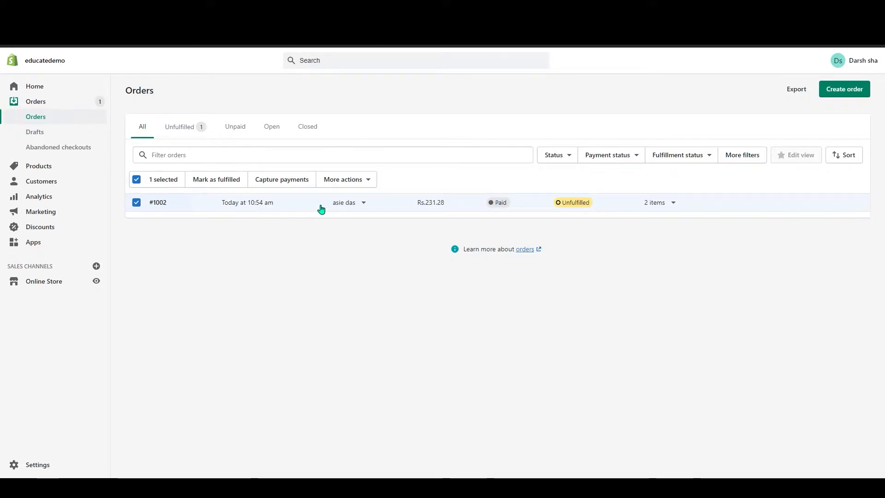
{"action": "left_click", "coordinate": [344, 178]}
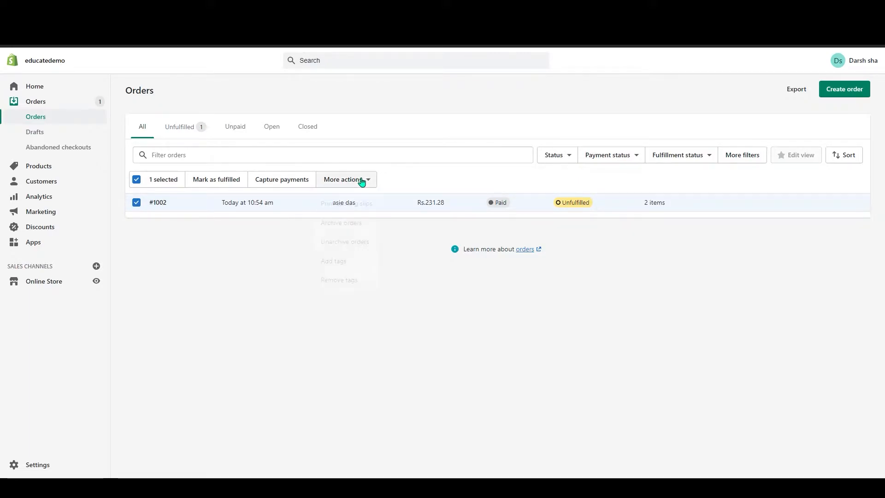
{"action": "left_click", "coordinate": [344, 179]}
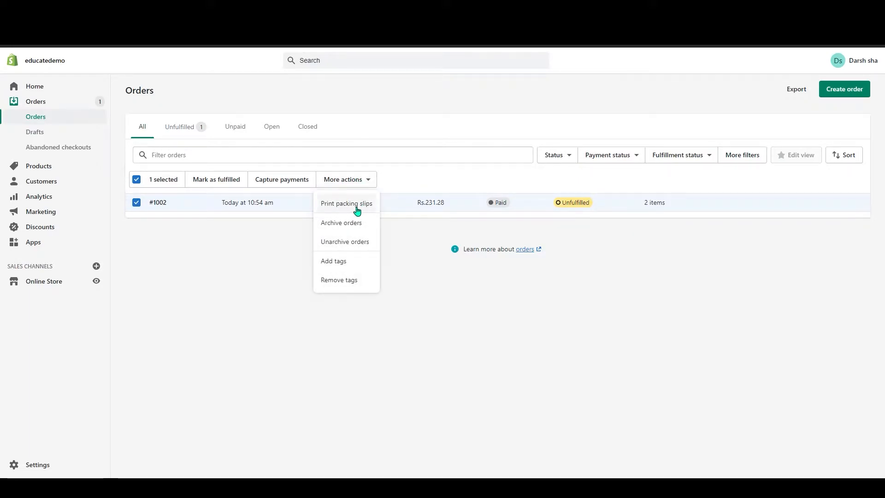
{"action": "left_click", "coordinate": [346, 203]}
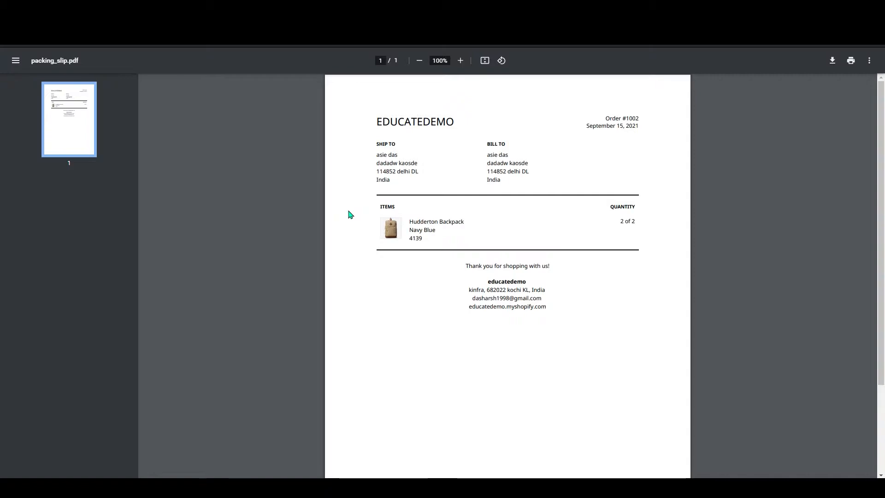
{"action": "mouse_move", "coordinate": [360, 206]}
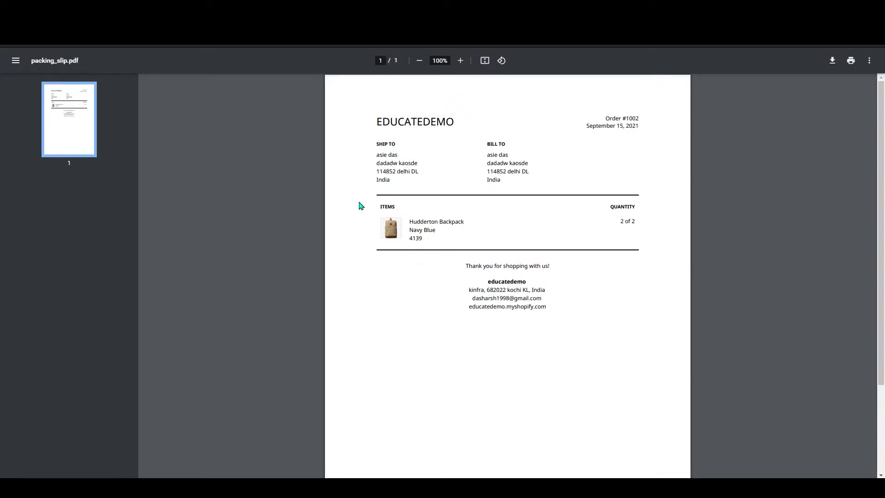
{"action": "mouse_move", "coordinate": [533, 277]}
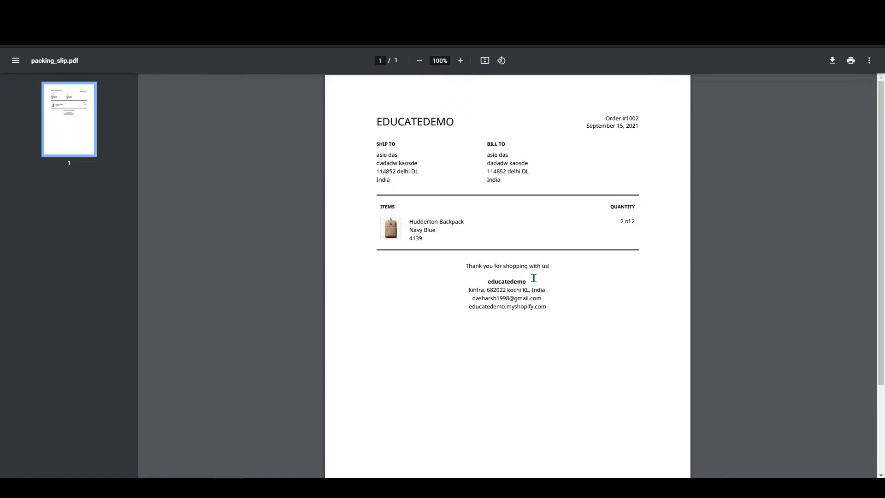
{"action": "mouse_move", "coordinate": [585, 284]}
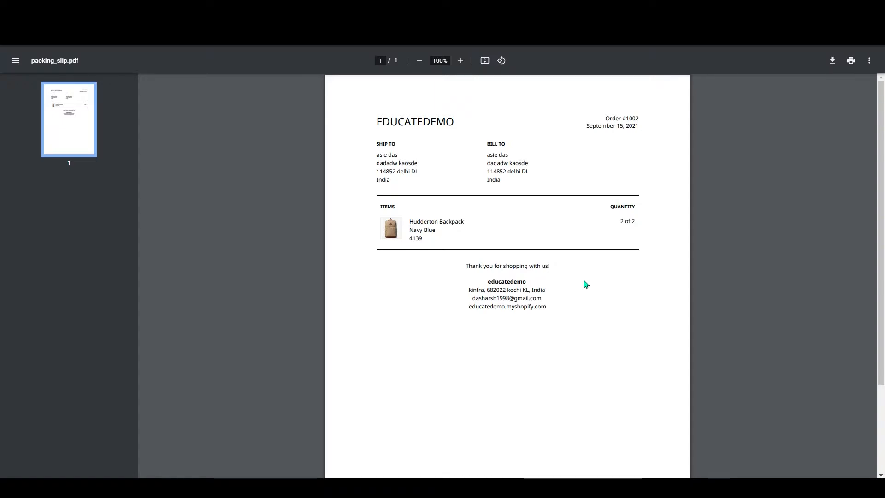
{"action": "mouse_move", "coordinate": [588, 283]}
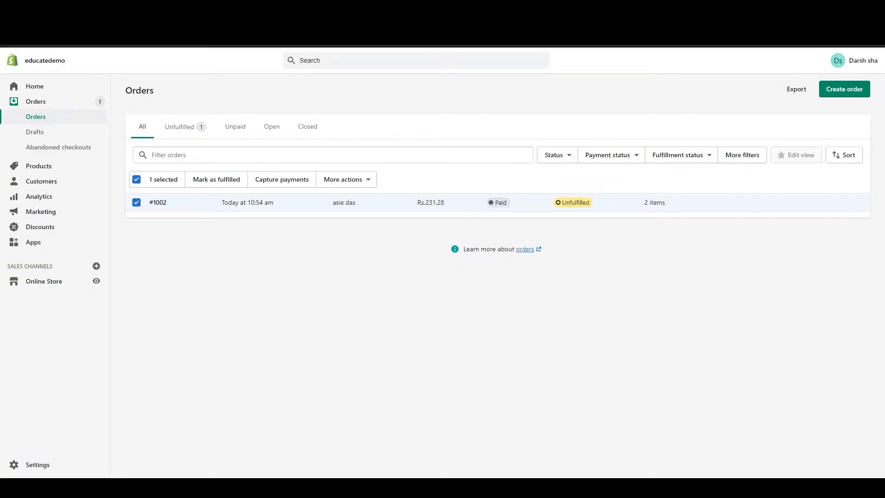
{"action": "mouse_move", "coordinate": [79, 200]}
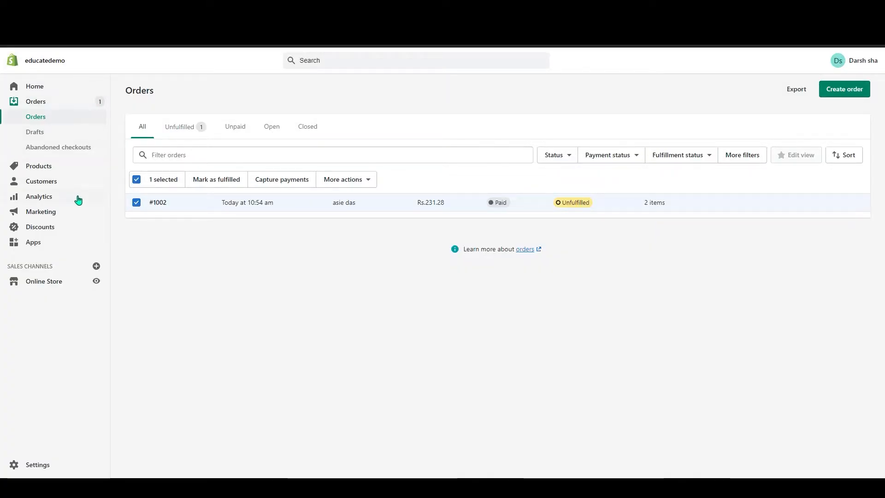
{"action": "mouse_move", "coordinate": [32, 242]}
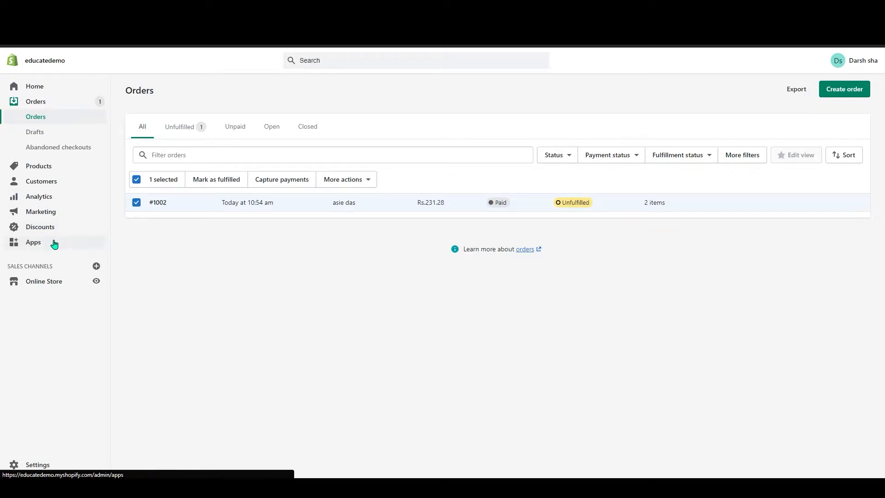
From the admin Apps page, open the full 'Try dropshipping' app collection.
{"action": "left_click", "coordinate": [33, 242]}
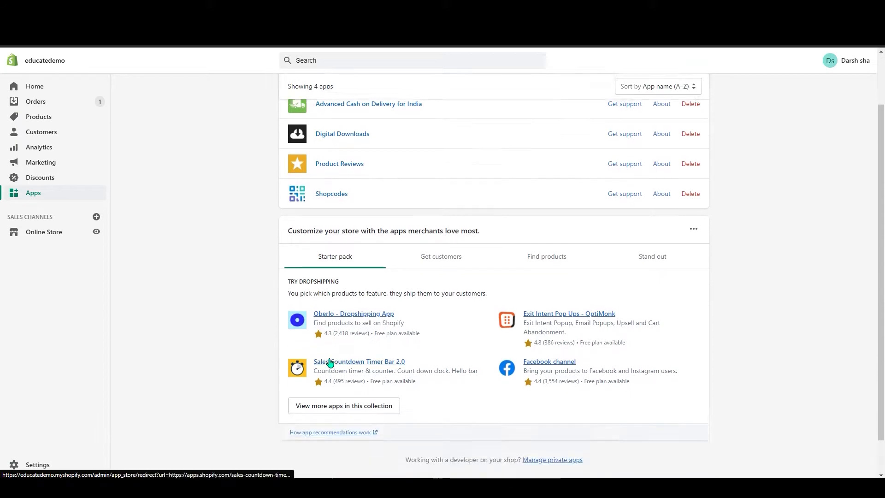
{"action": "scroll", "scroll_direction": "down", "scroll_amount": 3}
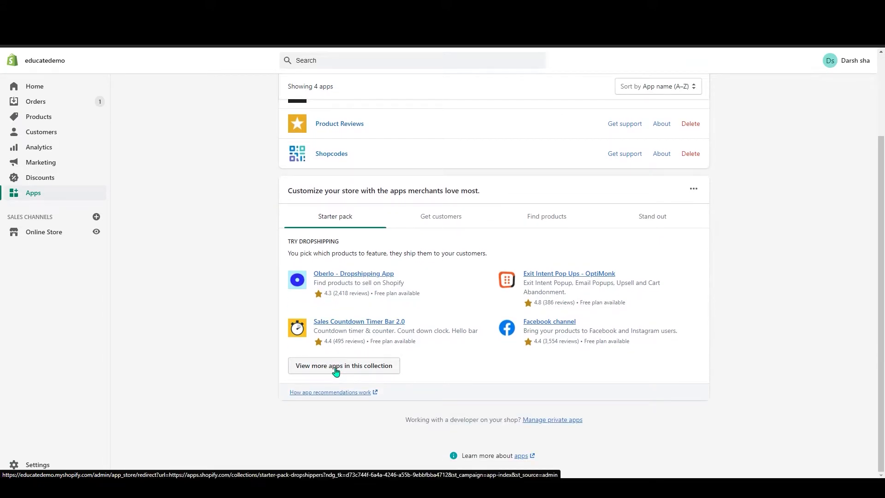
{"action": "left_click", "coordinate": [344, 365]}
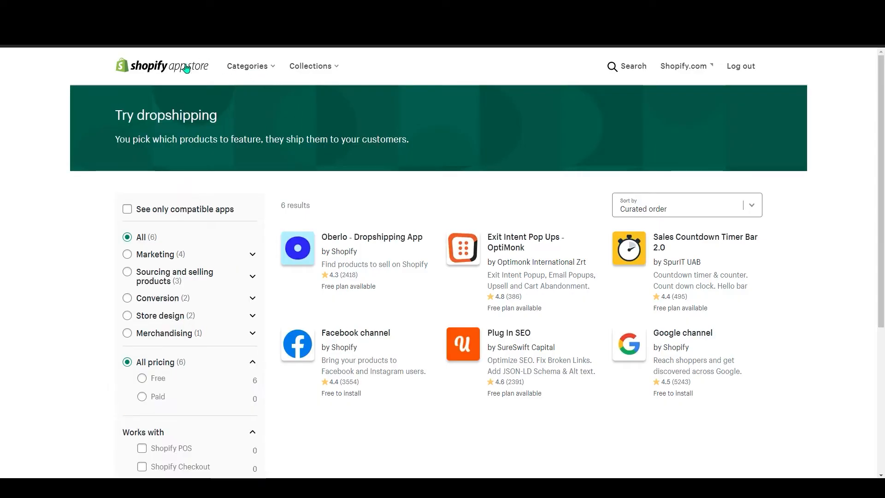
Search the App Store for 'order printer' and open the Order Printer listing.
{"action": "left_click", "coordinate": [626, 66]}
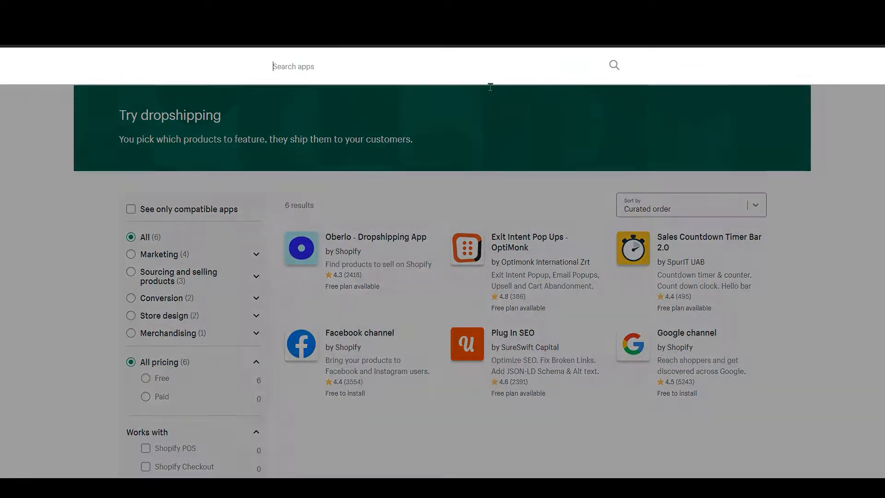
{"action": "type", "text": "pri"}
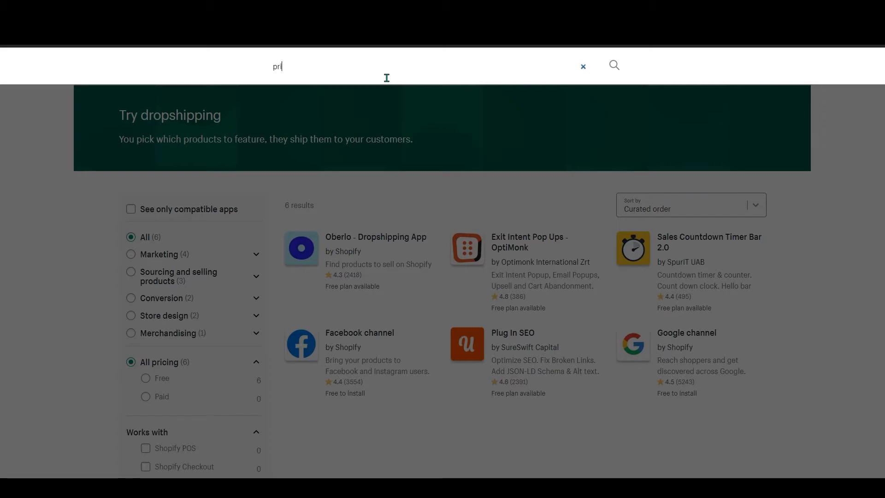
{"action": "type", "text": "order"}
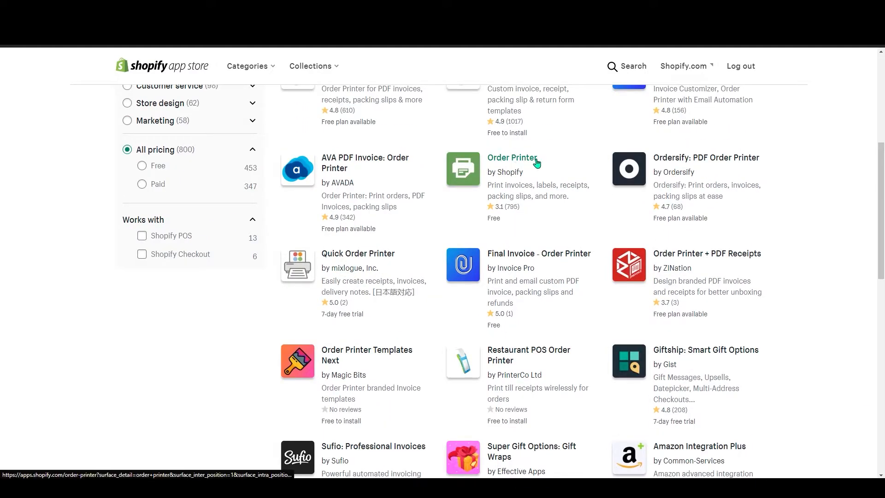
{"action": "left_click", "coordinate": [511, 157]}
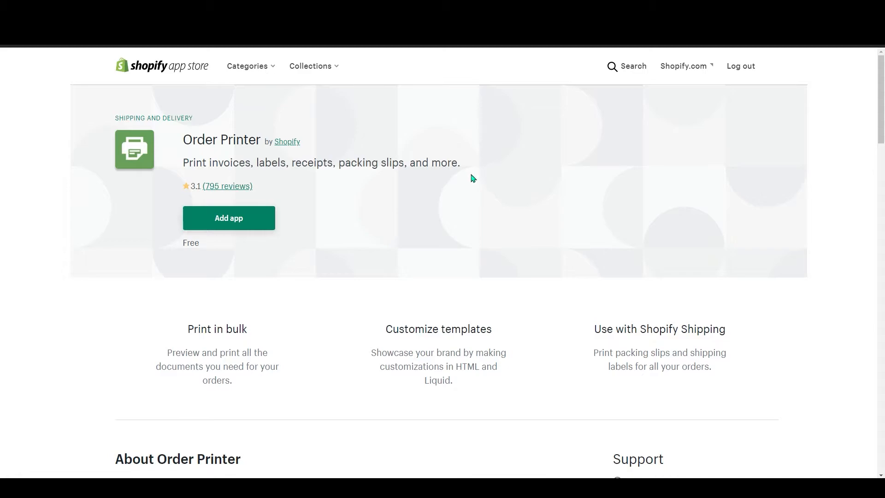
{"action": "mouse_move", "coordinate": [443, 209]}
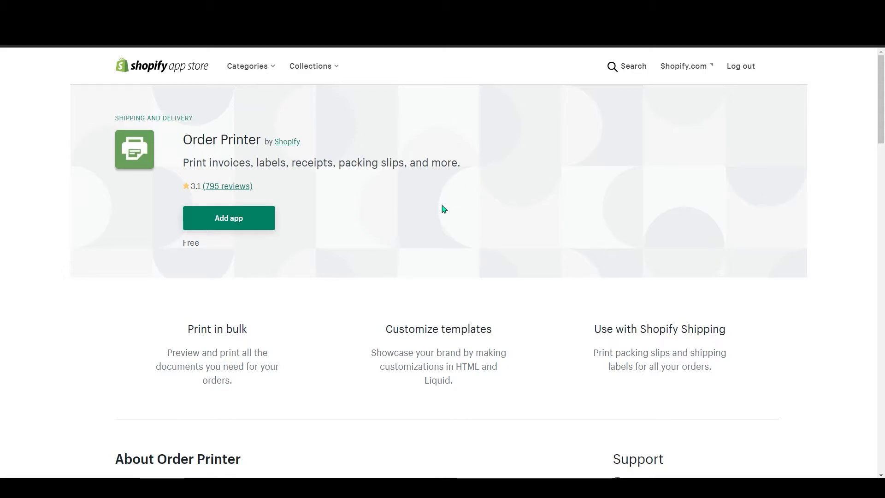
{"action": "mouse_move", "coordinate": [375, 236]}
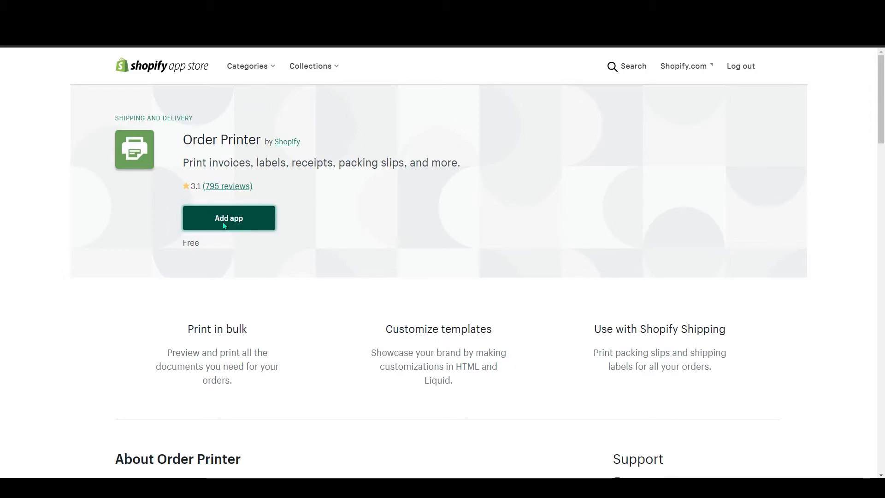
Add Order Printer and approve its permissions to install it.
{"action": "left_click", "coordinate": [228, 218]}
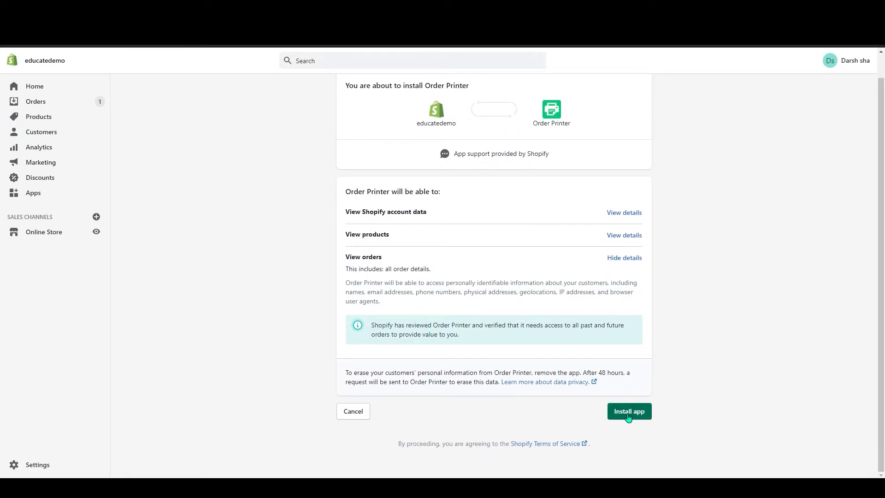
{"action": "left_click", "coordinate": [628, 411]}
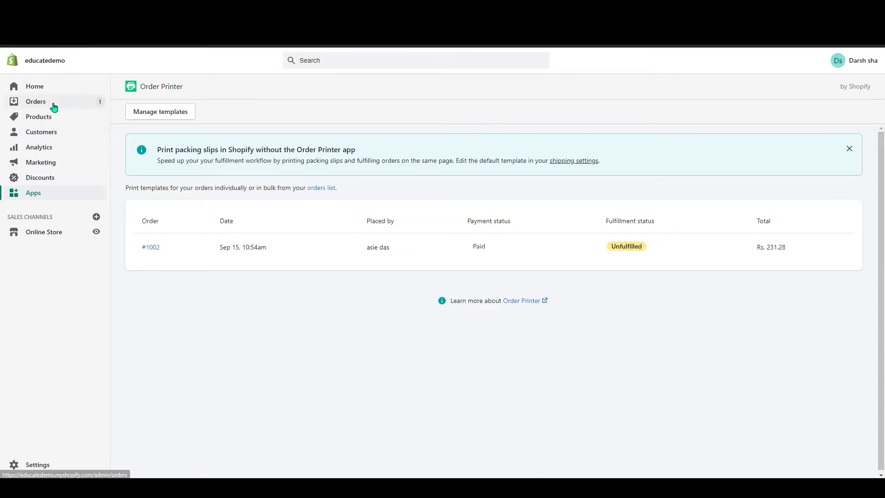
Tick order #1002 in the orders list and print it with Order Printer.
{"action": "left_click", "coordinate": [35, 101]}
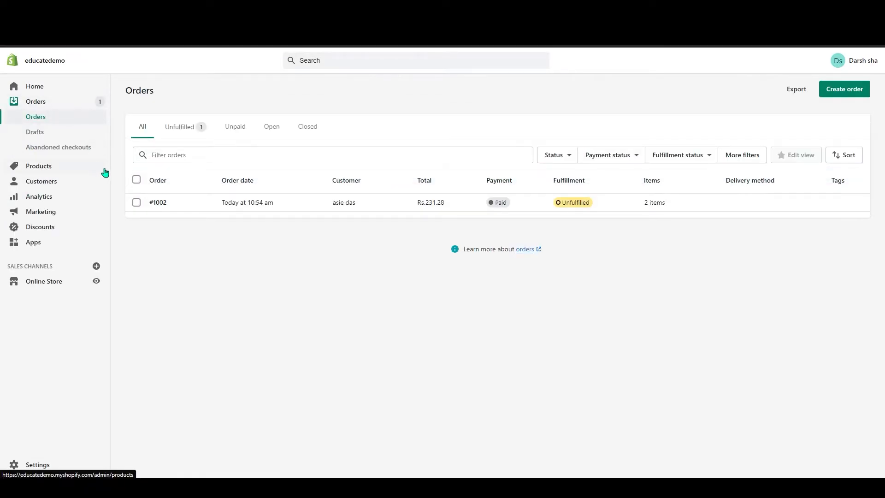
{"action": "mouse_move", "coordinate": [135, 211]}
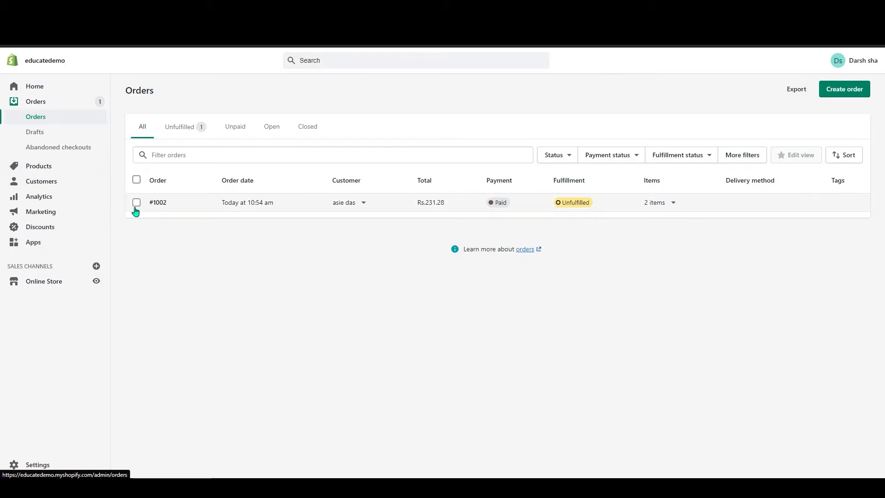
{"action": "left_click", "coordinate": [136, 202]}
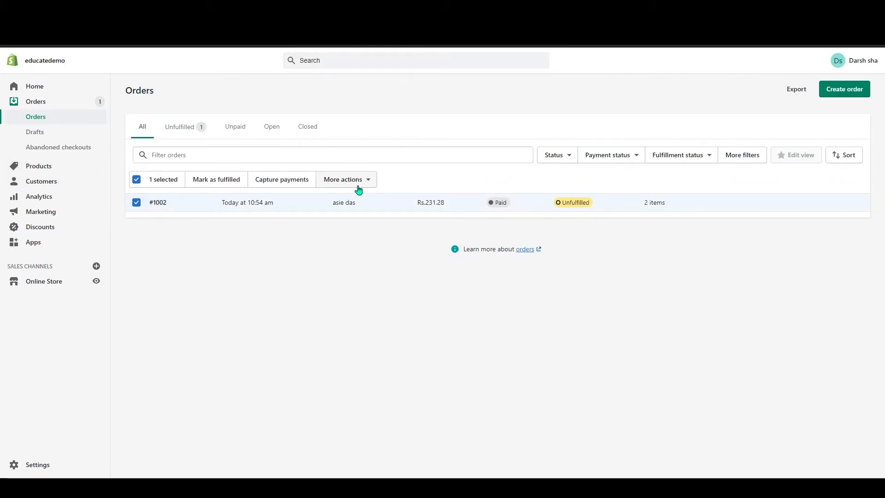
{"action": "left_click", "coordinate": [343, 179]}
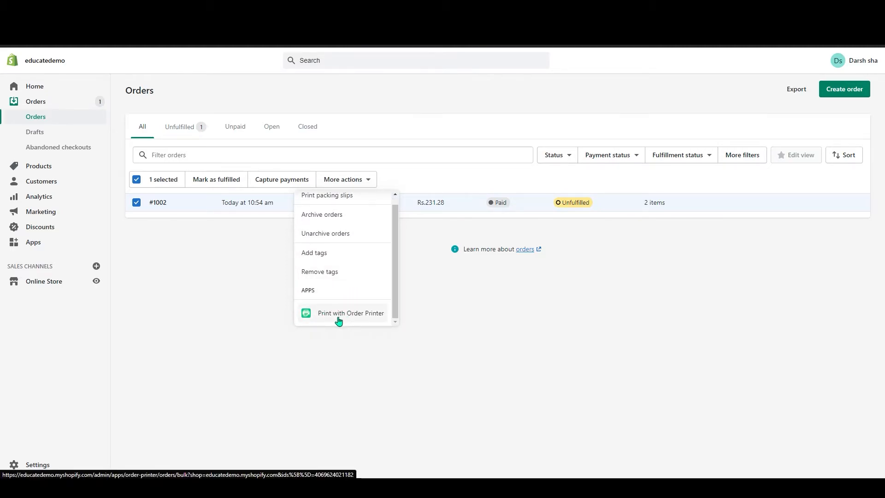
{"action": "mouse_move", "coordinate": [377, 320]}
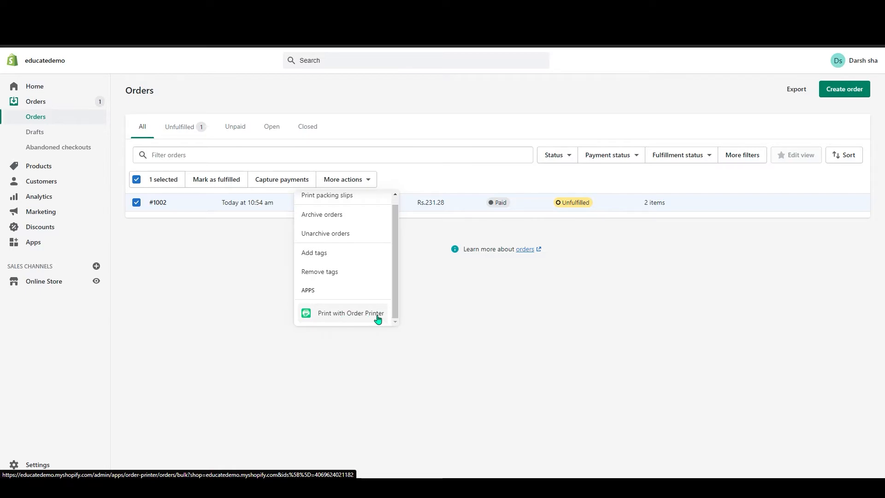
{"action": "left_click", "coordinate": [350, 313]}
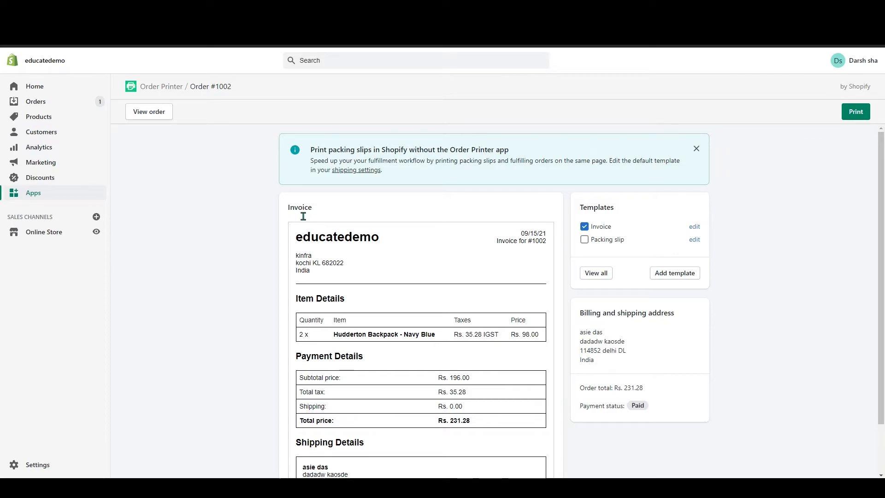
Check the Packing slip template alongside Invoice, then open the invoice template's code.
{"action": "left_click", "coordinate": [696, 148]}
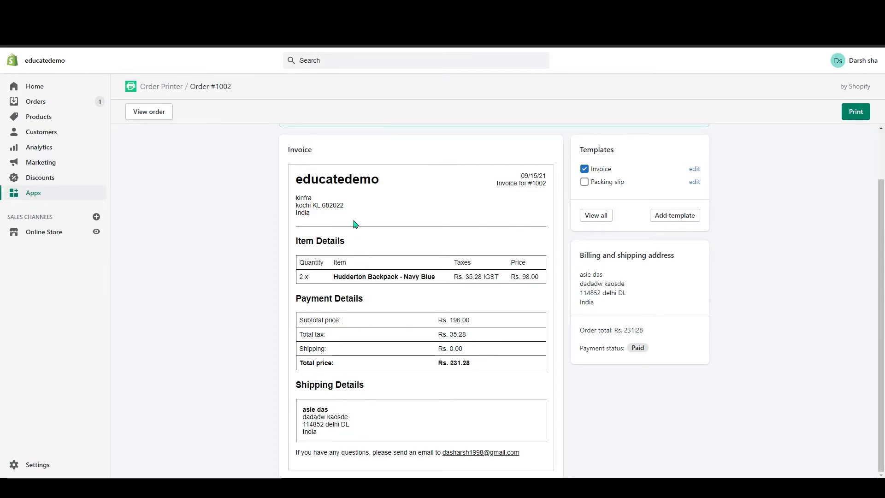
{"action": "mouse_move", "coordinate": [513, 366]}
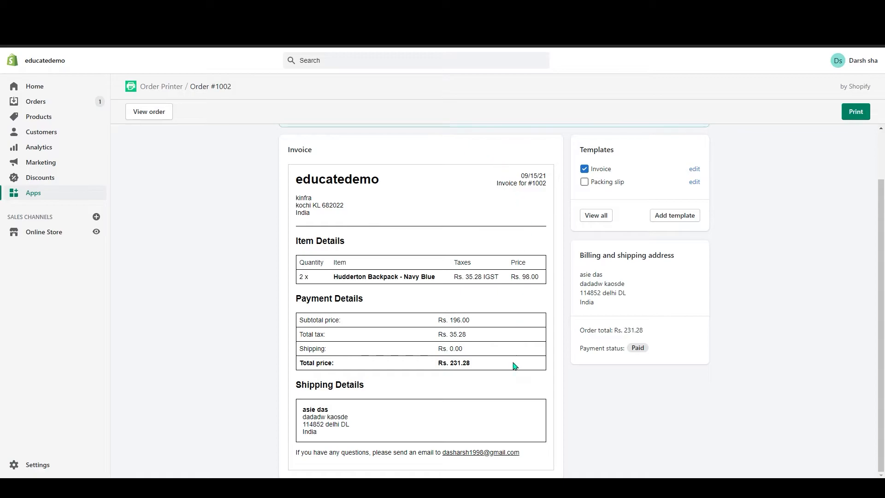
{"action": "mouse_move", "coordinate": [578, 180]}
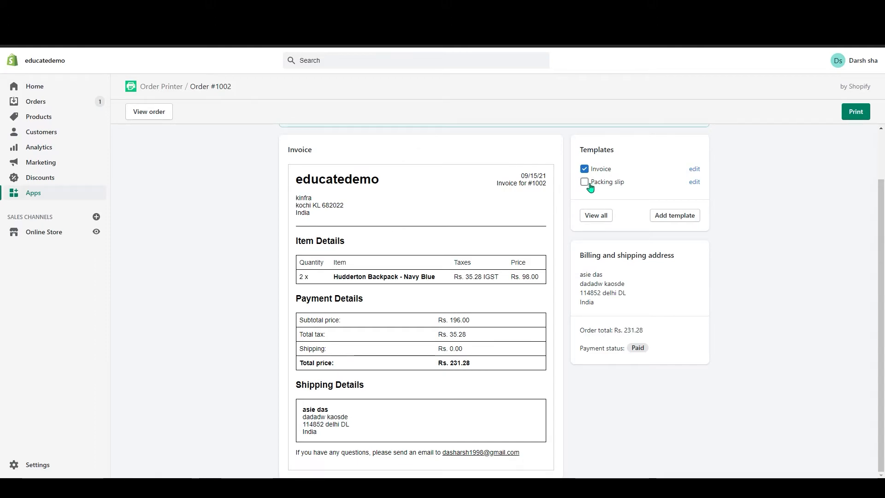
{"action": "left_click", "coordinate": [585, 182]}
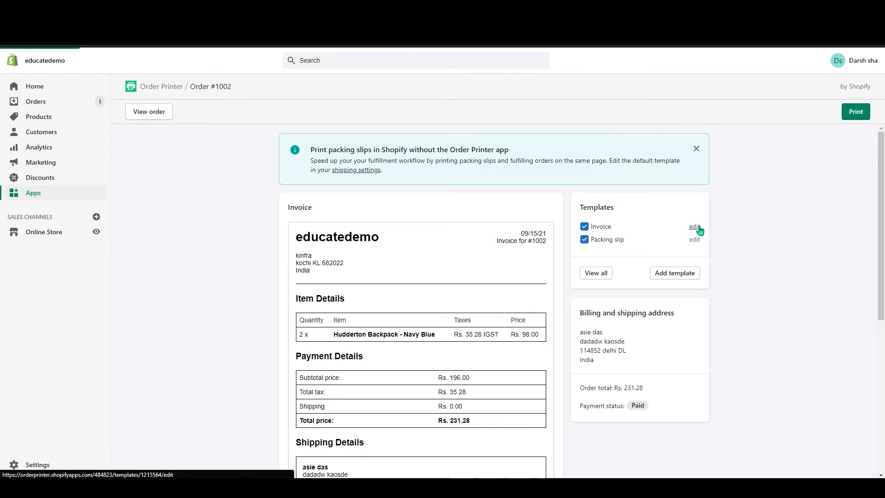
{"action": "left_click", "coordinate": [694, 226]}
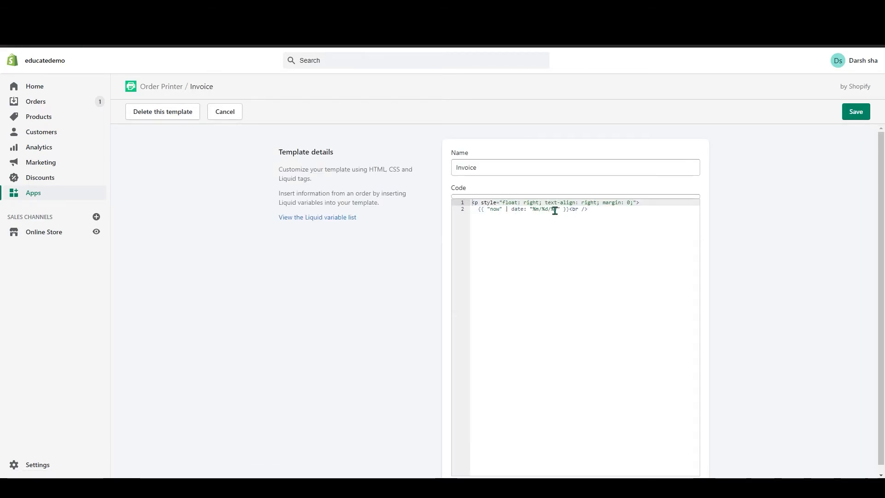
{"action": "type", "text": "y"}
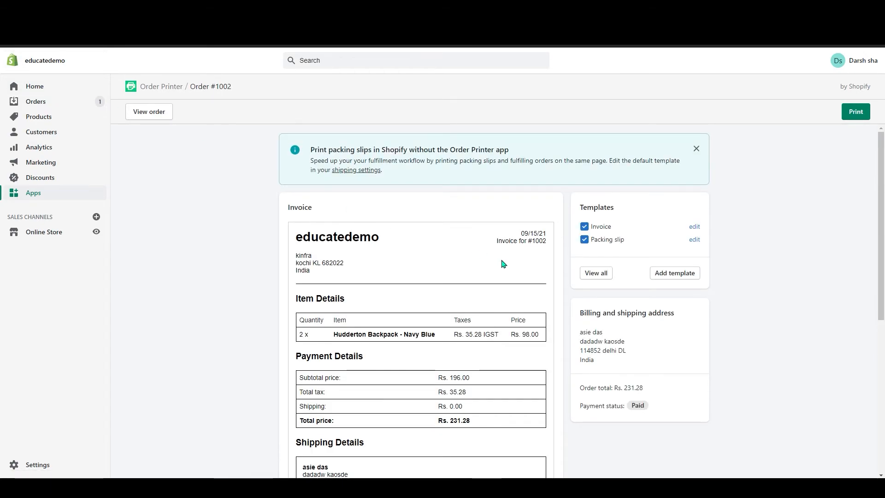
{"action": "scroll", "scroll_direction": "down", "scroll_amount": 3}
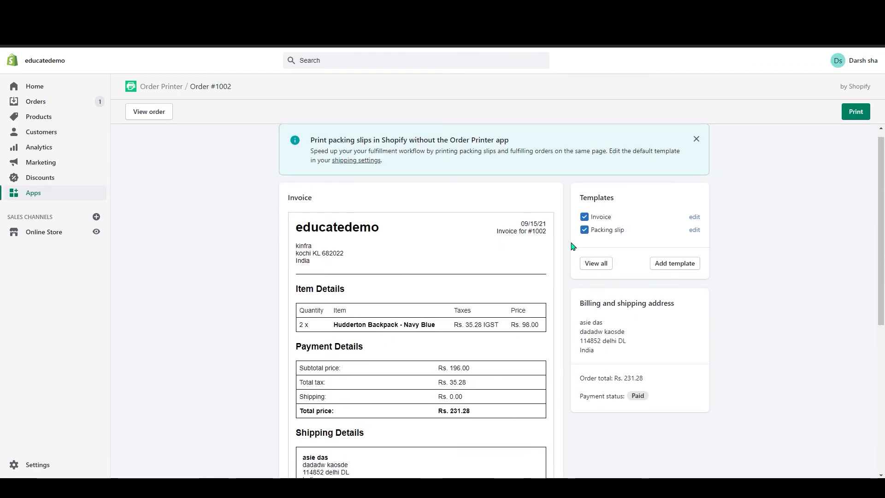
{"action": "mouse_move", "coordinate": [546, 266]}
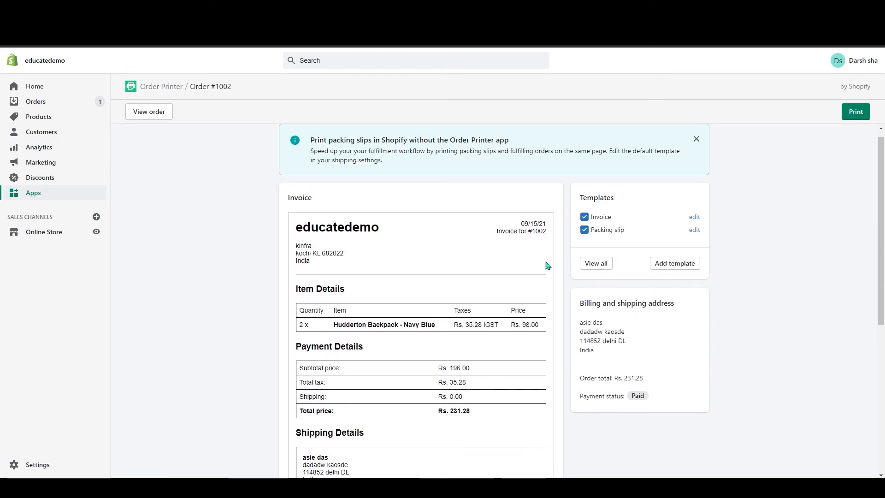
{"action": "mouse_move", "coordinate": [832, 137]}
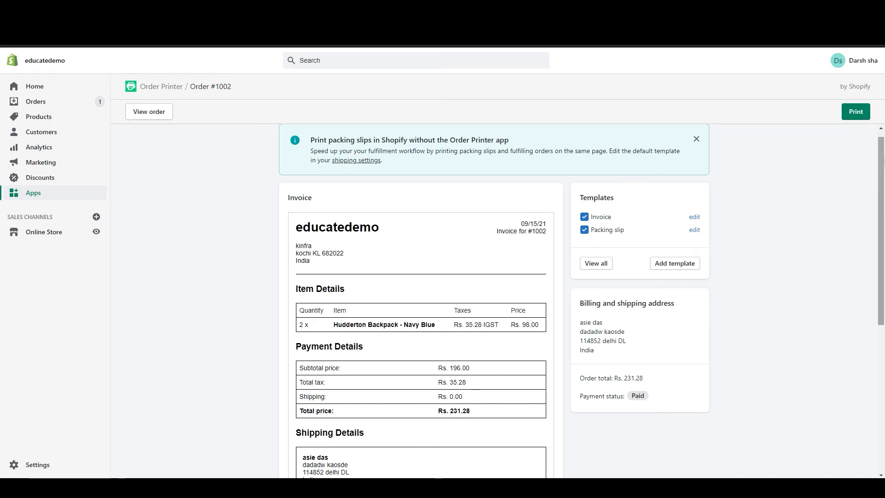
{"action": "scroll", "scroll_direction": "down", "scroll_amount": 3}
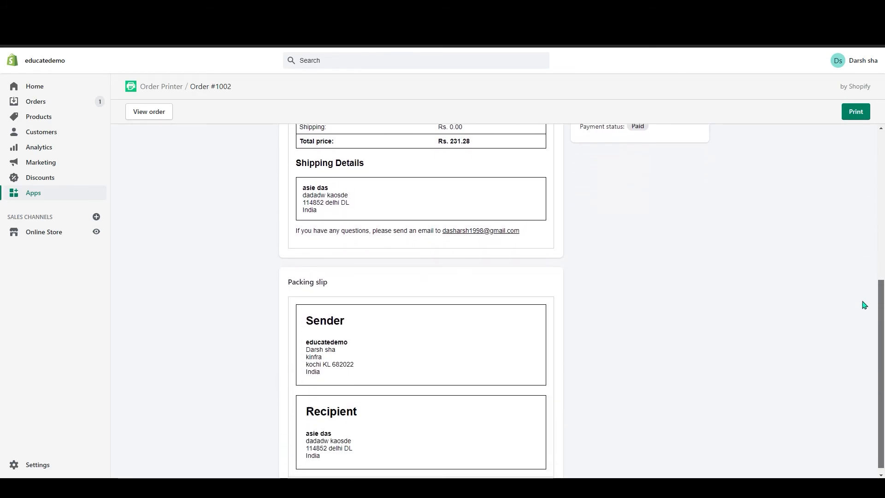